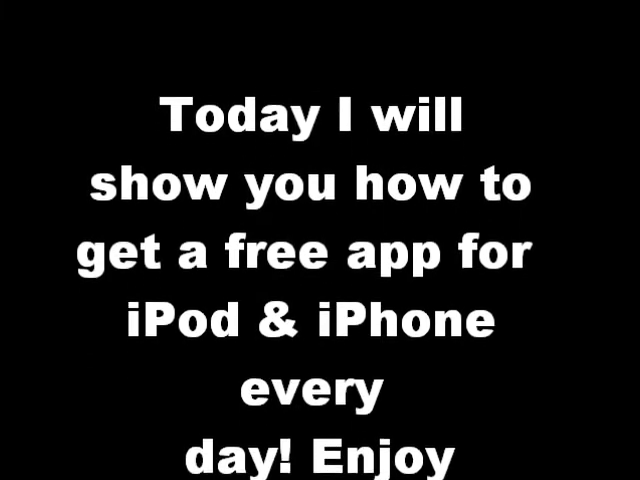
Scroll to today's free iBomber listing on freeappaday.com and follow its App Store link
scroll("down", 3)
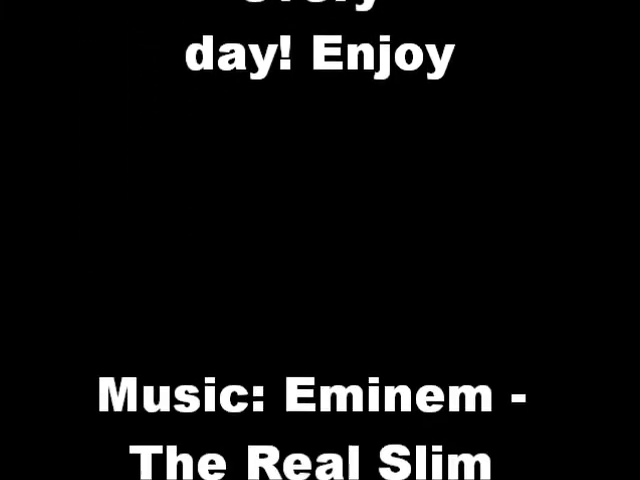
scroll("down", 3)
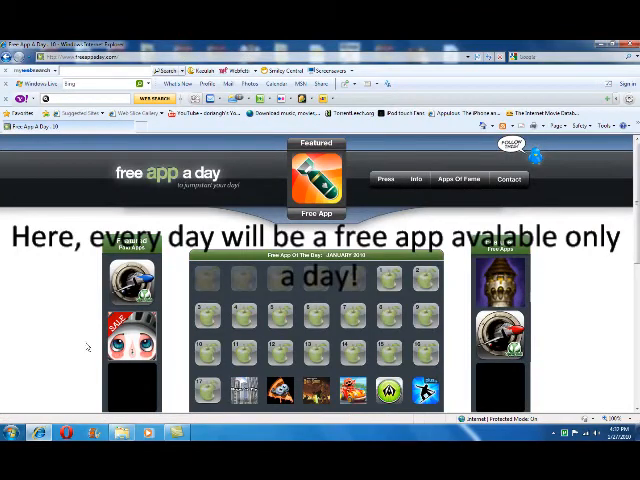
scroll("down", 3)
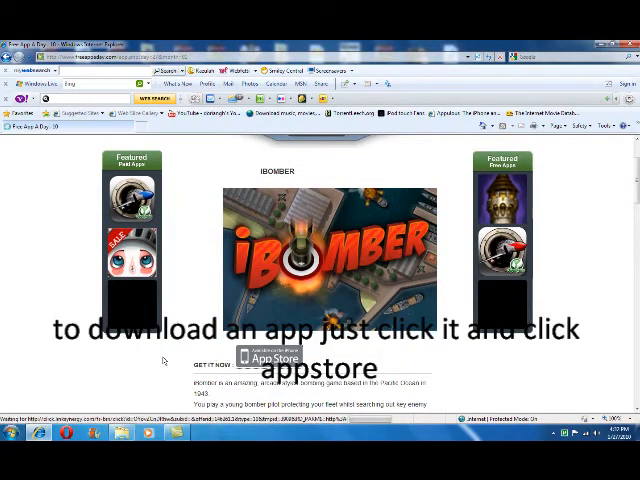
left_click(275, 357)
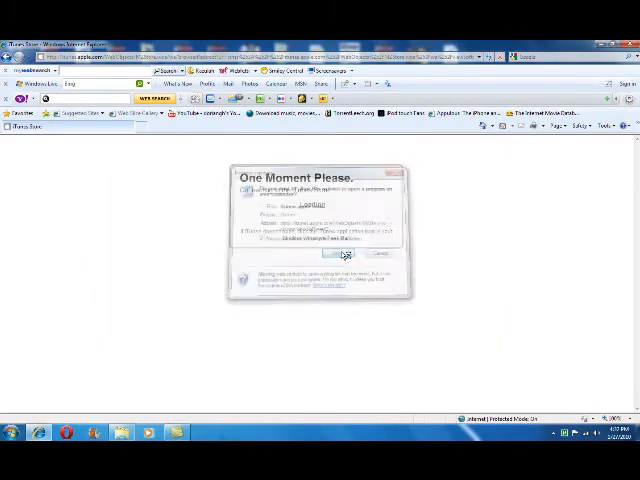
Allow the launch prompt so iTunes opens on the iBomber store page
left_click(347, 253)
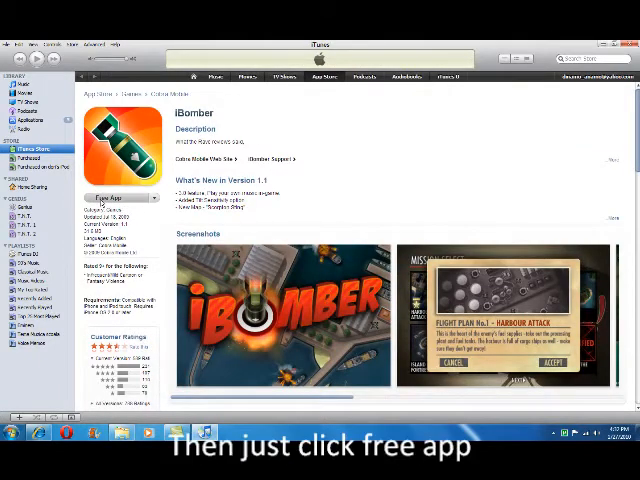
Get iBomber free using the Apple ID password, then follow Real Deer Hunting's App Store link
left_click(118, 197)
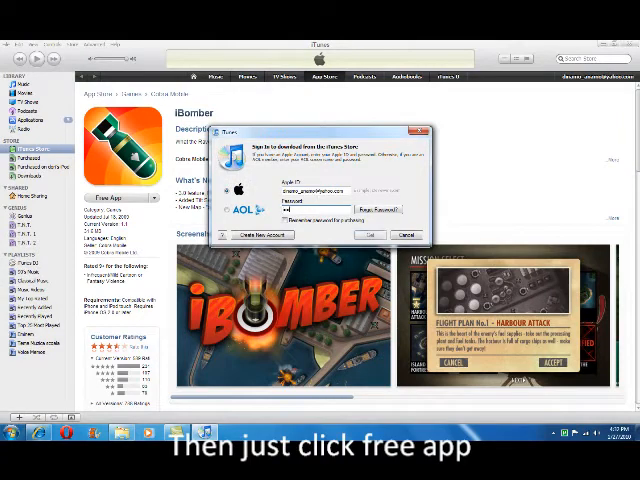
type("password")
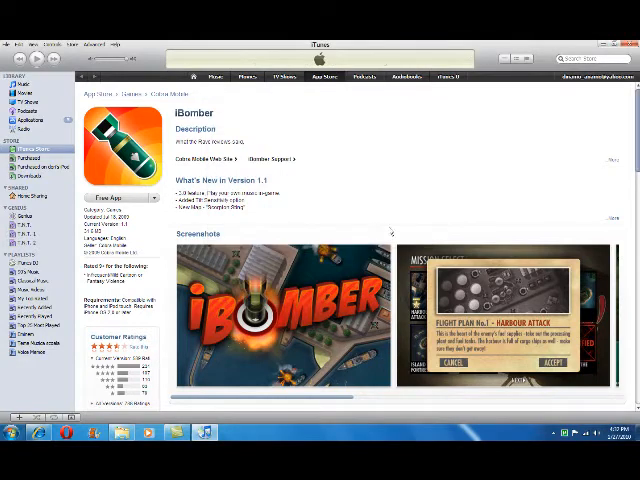
left_click(110, 197)
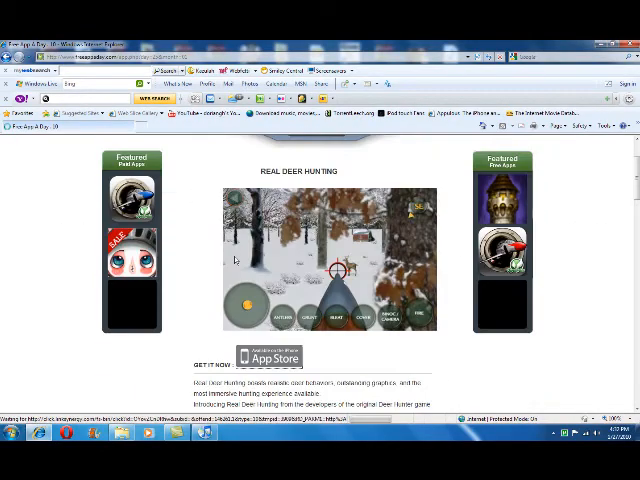
left_click(270, 357)
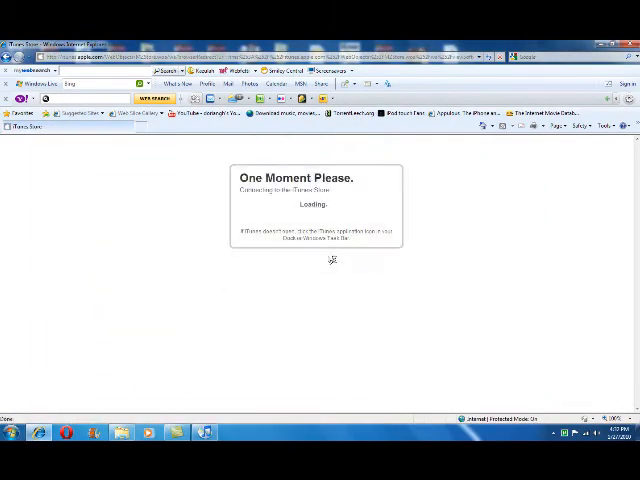